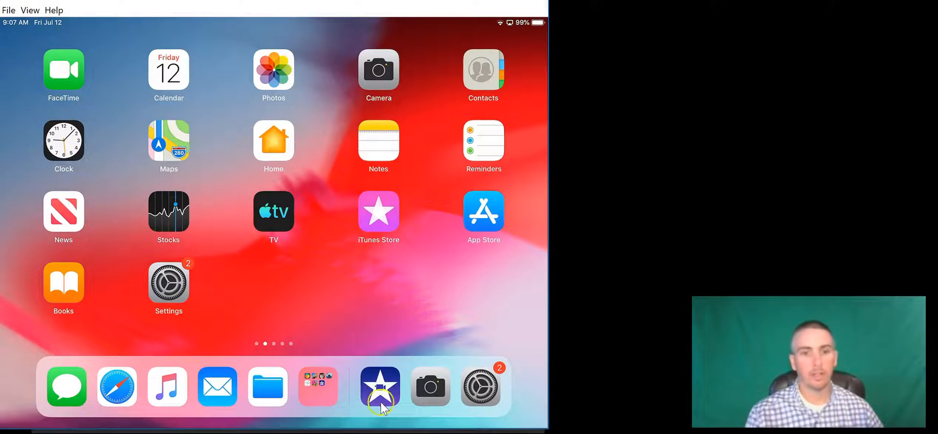
# Launch iMovie and start a new movie project, showing the Moments media picker
pyautogui.click(379, 385)
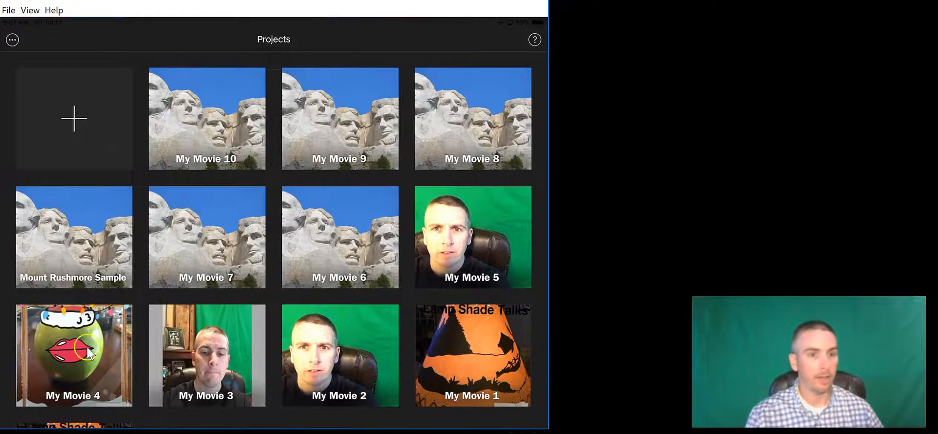
pyautogui.click(74, 117)
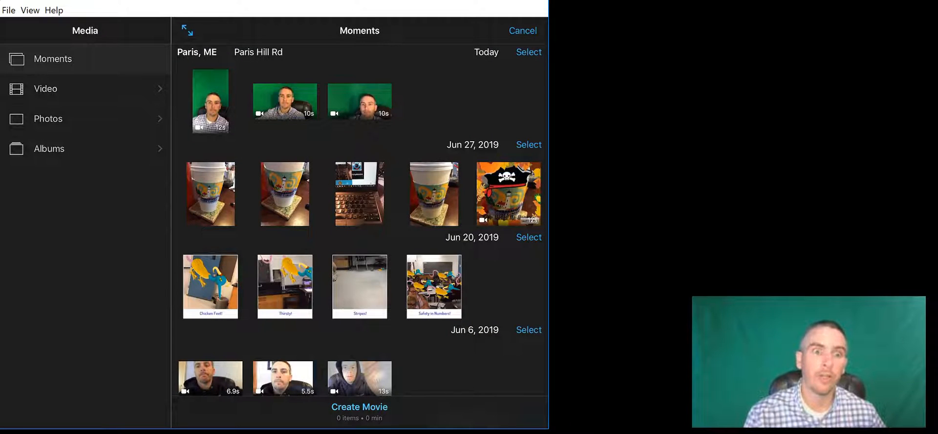
pyautogui.moveTo(81, 133)
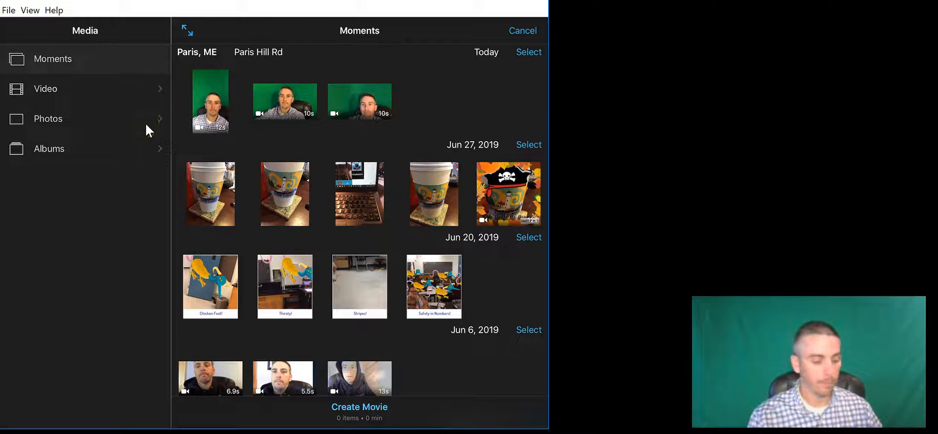
# Pick the Mount Rushmore photo from Photos and create a movie from it
pyautogui.click(47, 119)
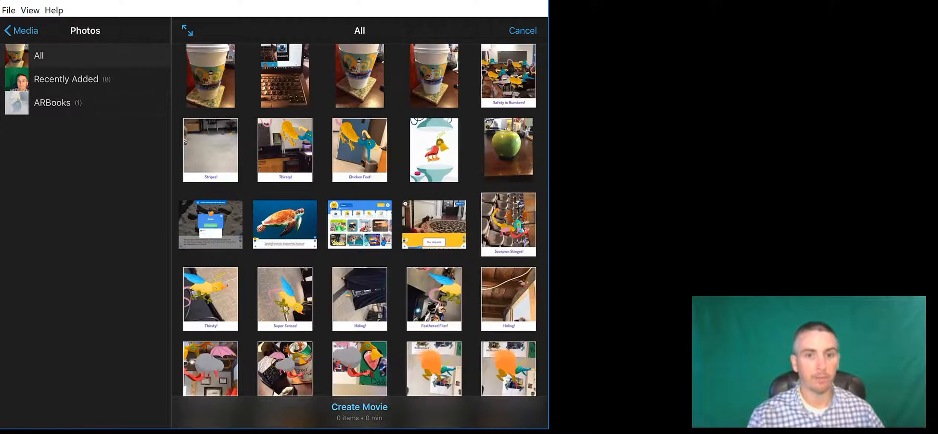
pyautogui.scroll(-3)
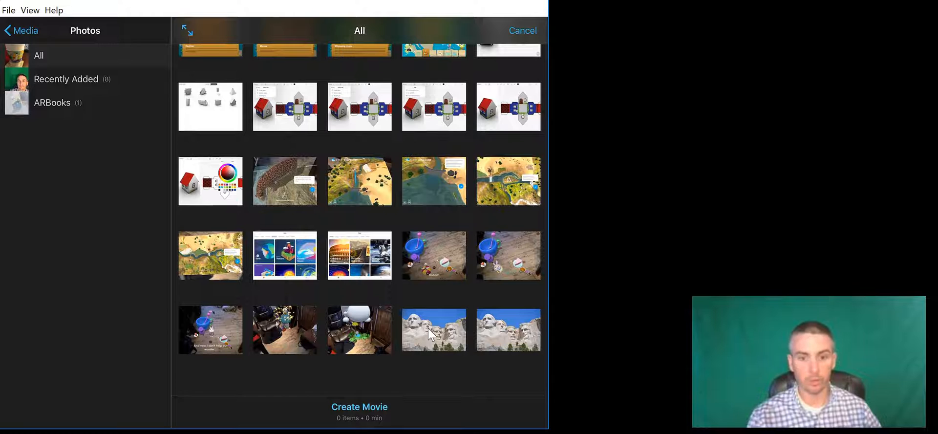
pyautogui.click(433, 330)
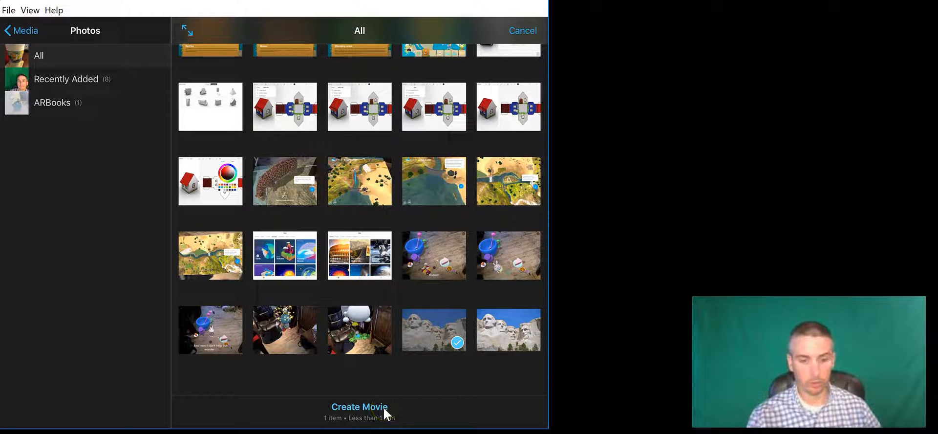
pyautogui.click(359, 407)
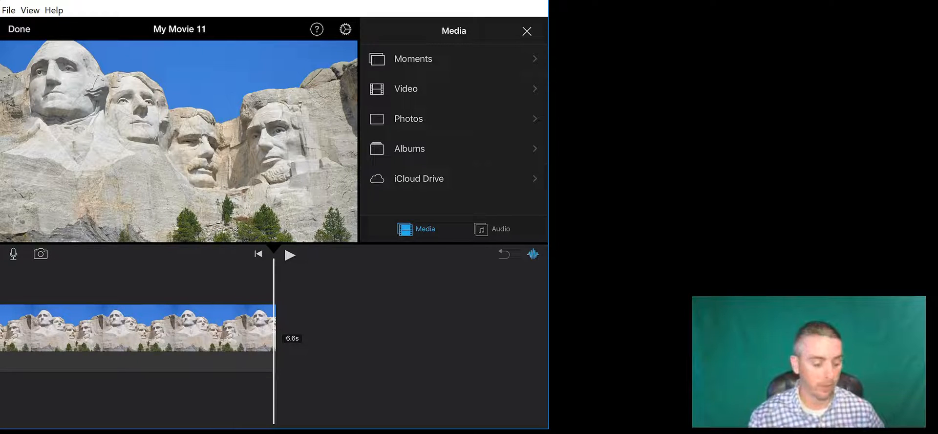
pyautogui.moveTo(293, 351)
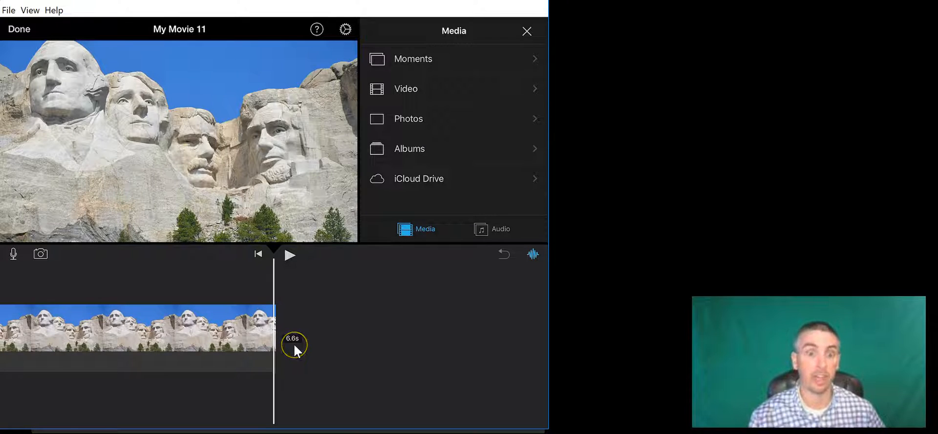
pyautogui.moveTo(227, 351)
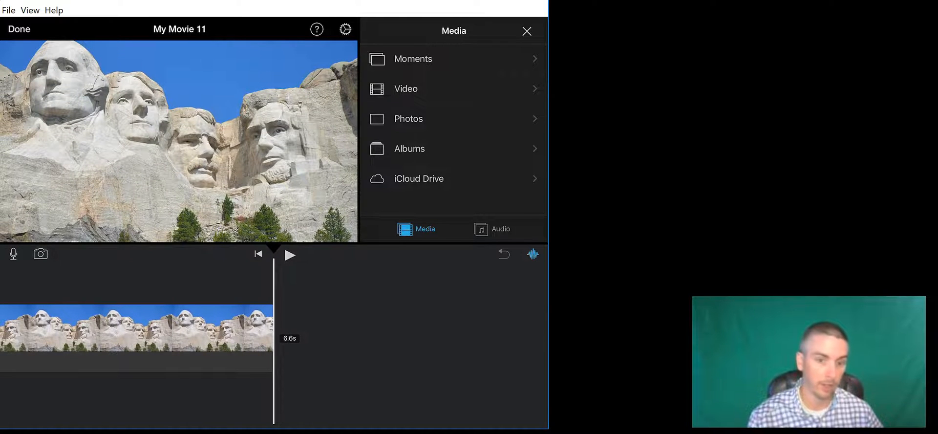
# Stretch the Mount Rushmore photo clip's end handle to lengthen it in the timeline
pyautogui.click(134, 337)
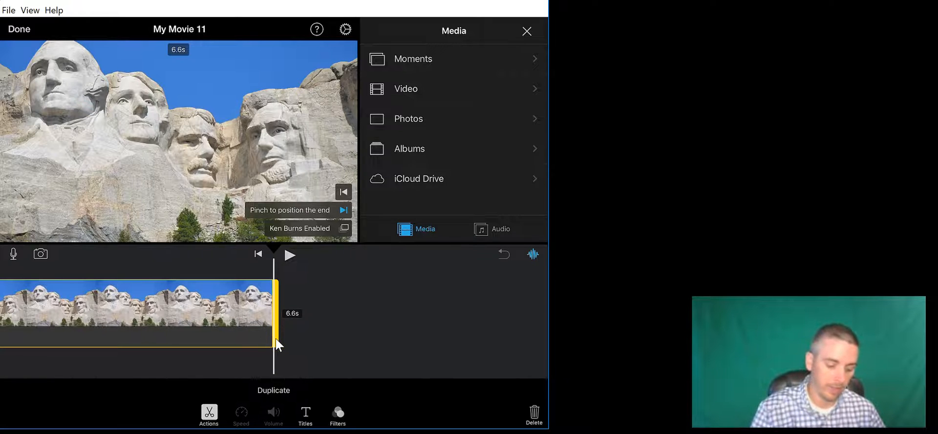
pyautogui.moveTo(276, 314); pyautogui.dragTo(530, 314)
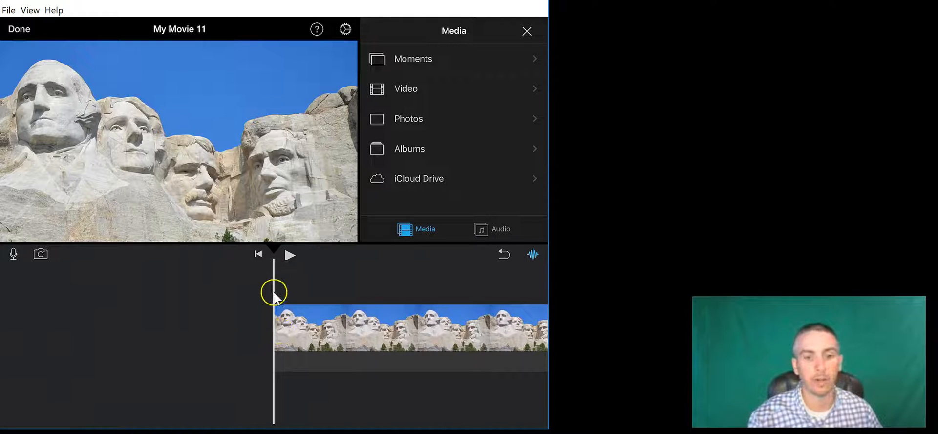
pyautogui.moveTo(278, 312)
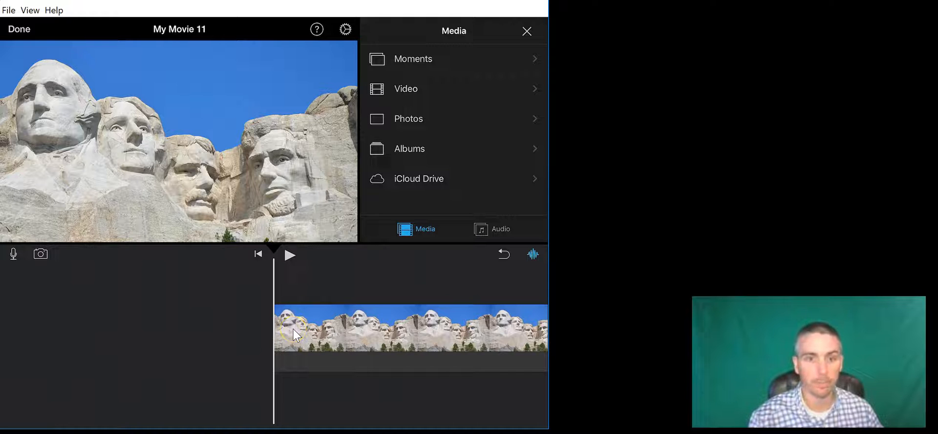
pyautogui.moveTo(470, 38)
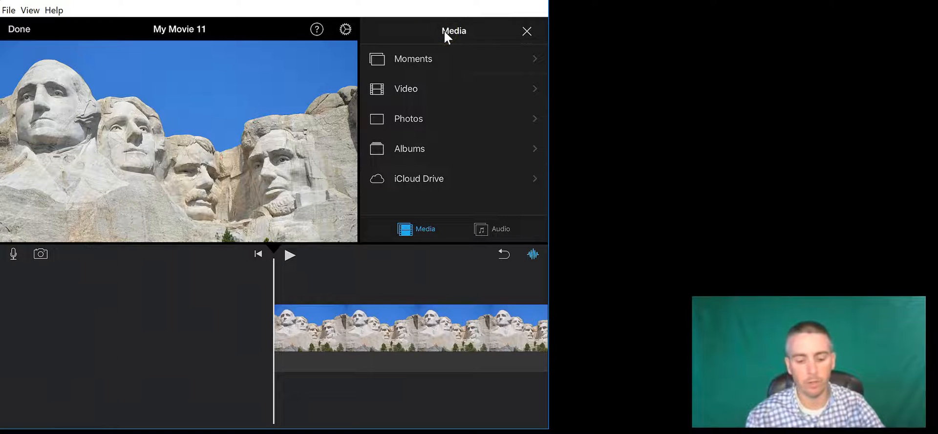
# Reopen the media library and pick the first green-screen presenter clip from Recently Added
pyautogui.click(526, 30)
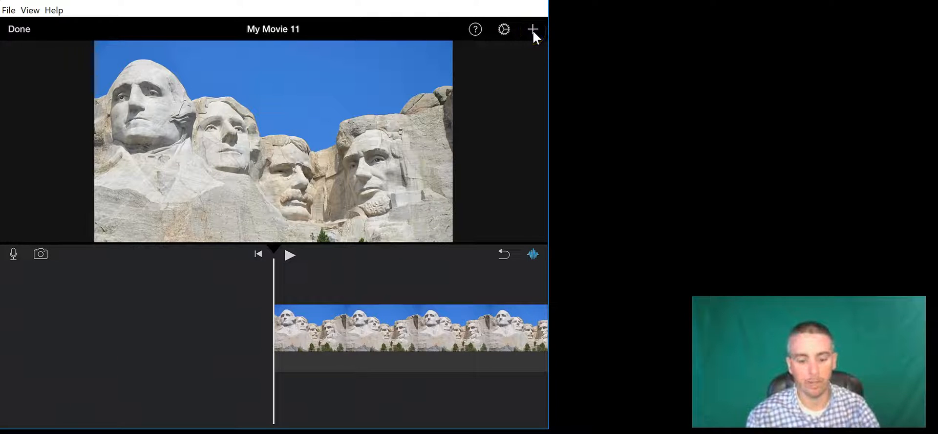
pyautogui.click(532, 29)
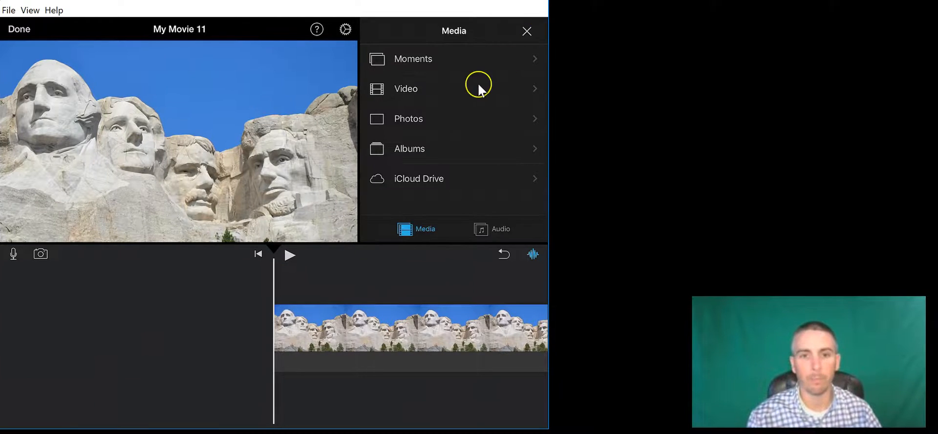
pyautogui.moveTo(472, 99)
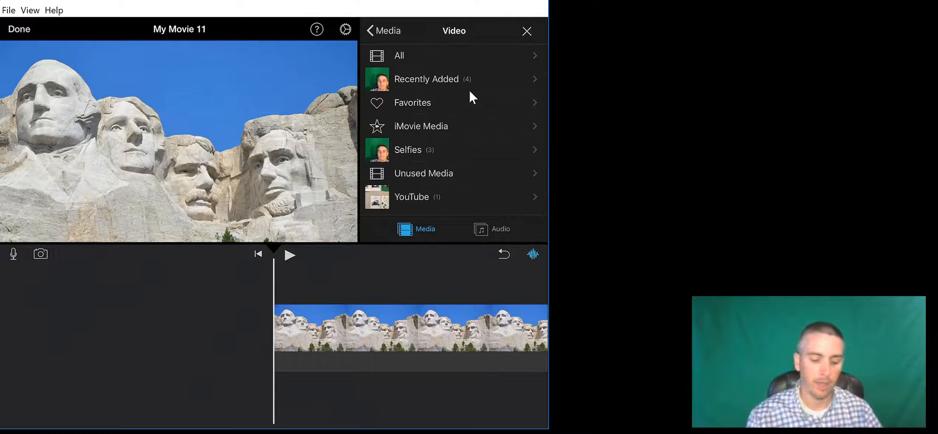
pyautogui.moveTo(436, 87)
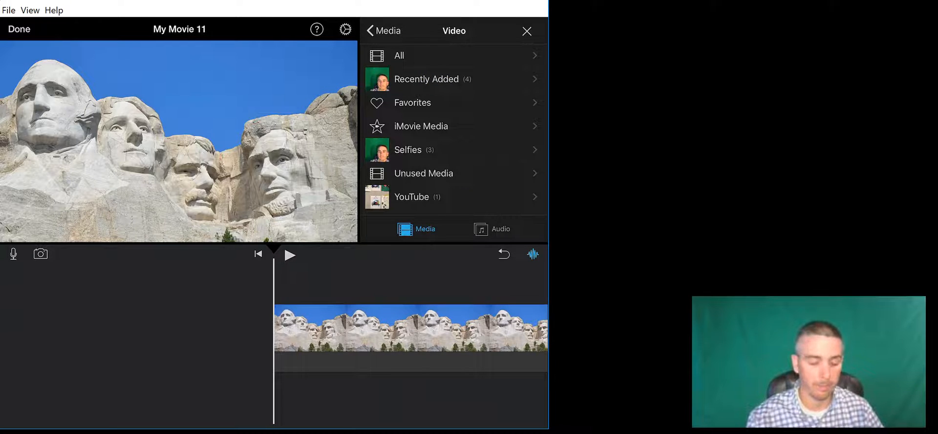
pyautogui.click(426, 78)
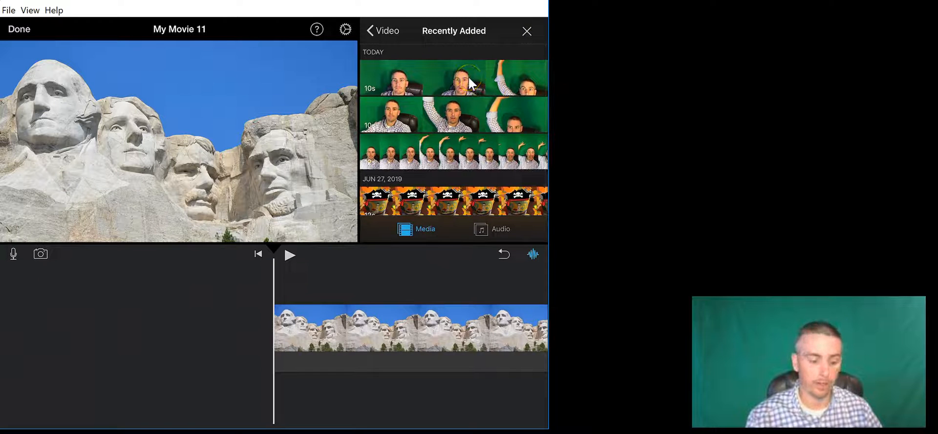
pyautogui.click(453, 77)
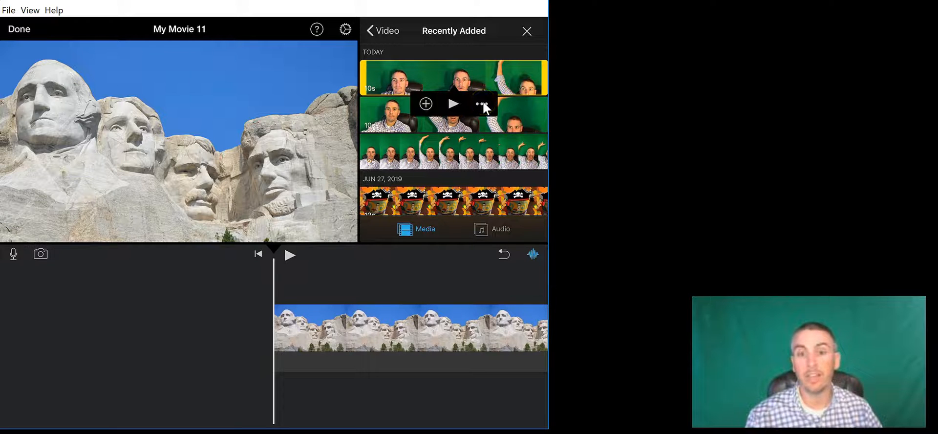
pyautogui.moveTo(365, 78)
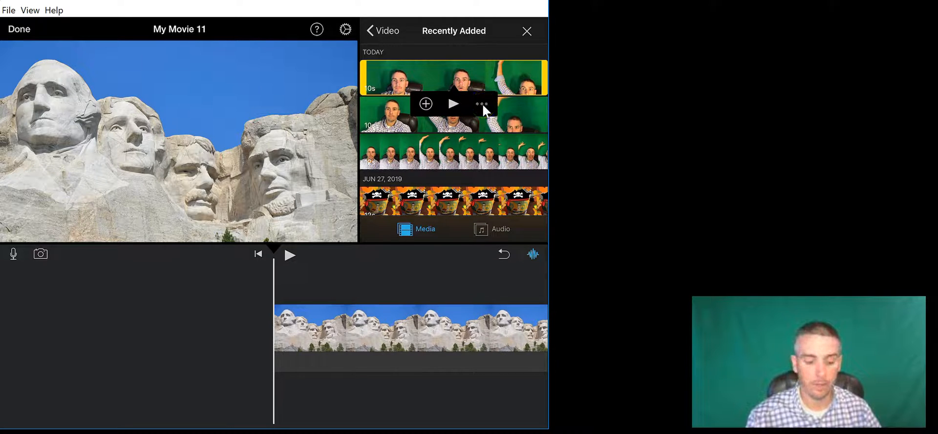
# Insert the presenter clip above the photo using Add as Green/Blue Screen
pyautogui.click(484, 106)
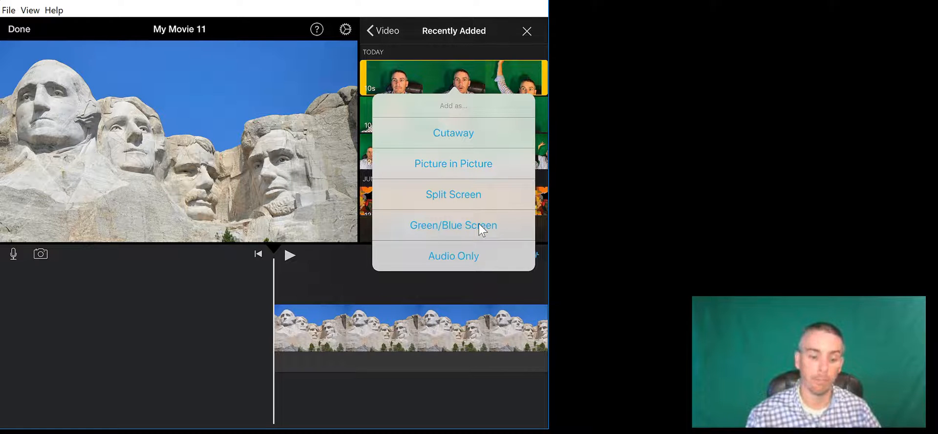
pyautogui.click(453, 225)
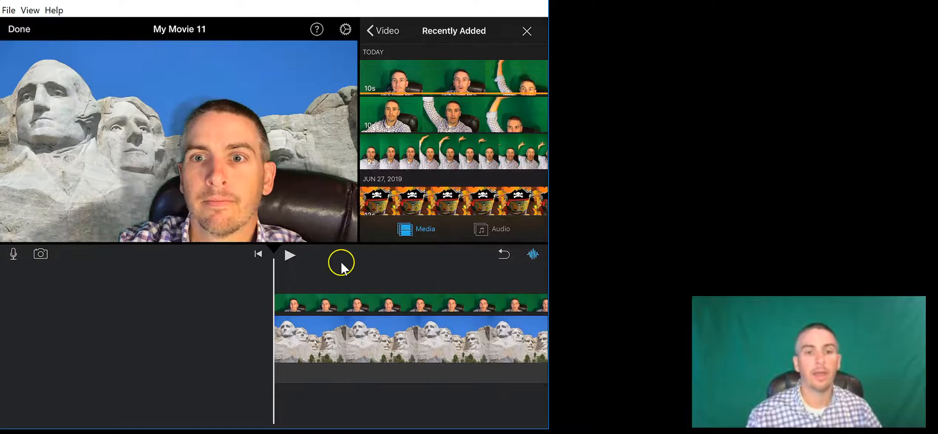
pyautogui.moveTo(234, 179)
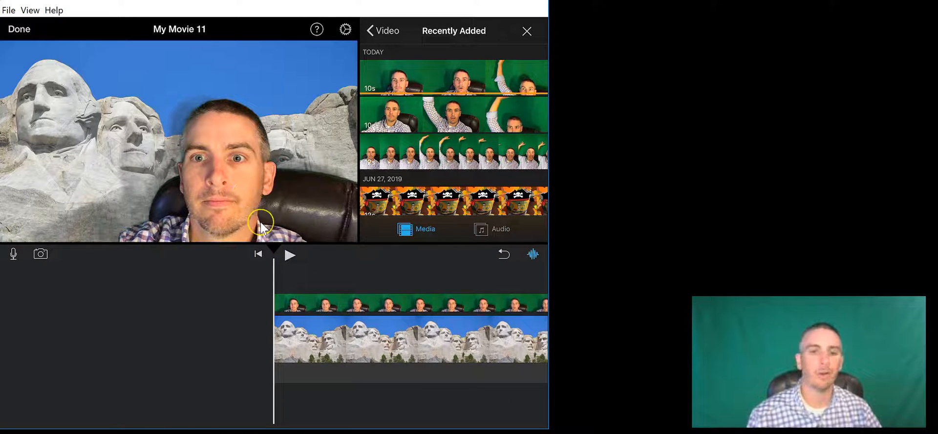
pyautogui.moveTo(326, 290)
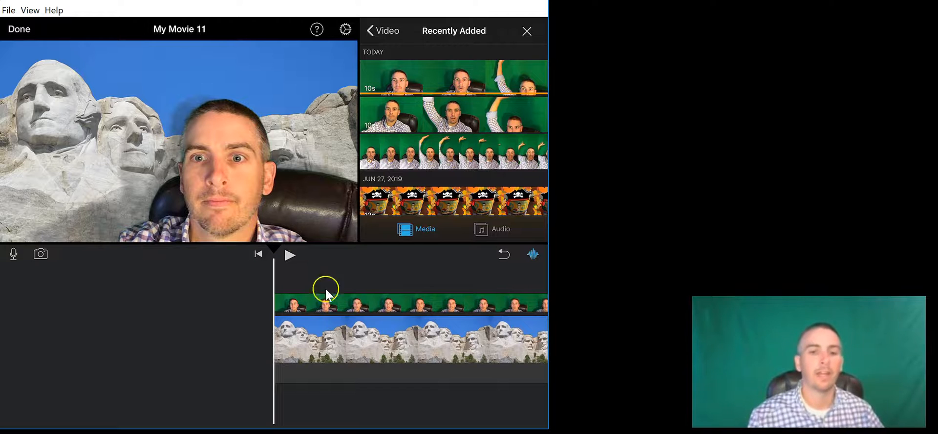
pyautogui.moveTo(311, 327)
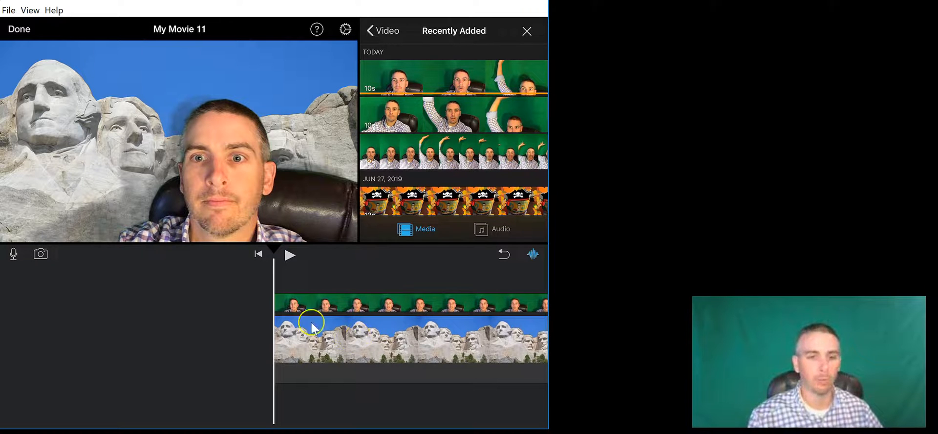
pyautogui.moveTo(286, 281)
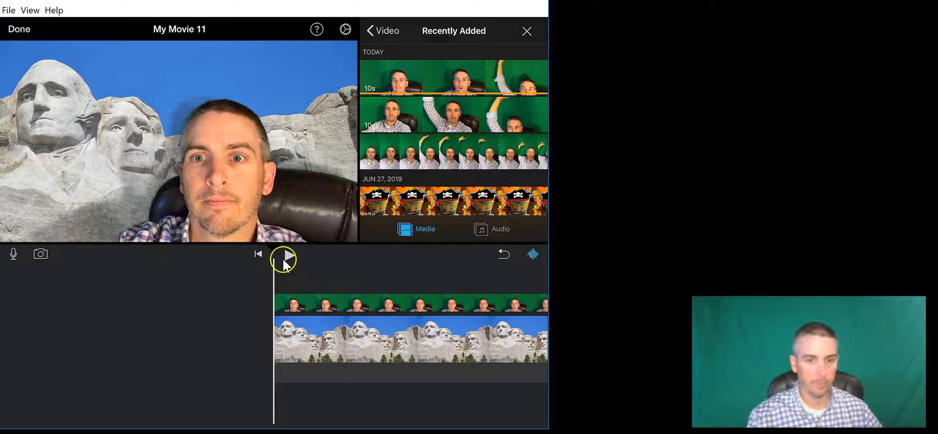
pyautogui.click(284, 259)
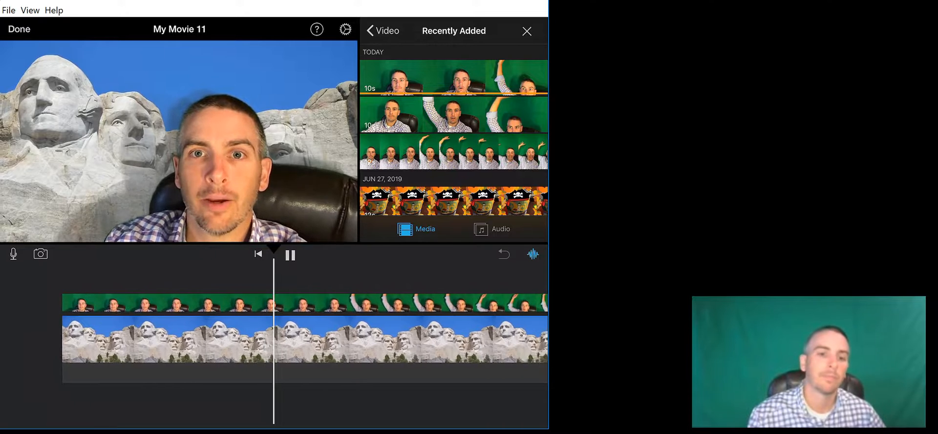
pyautogui.click(290, 253)
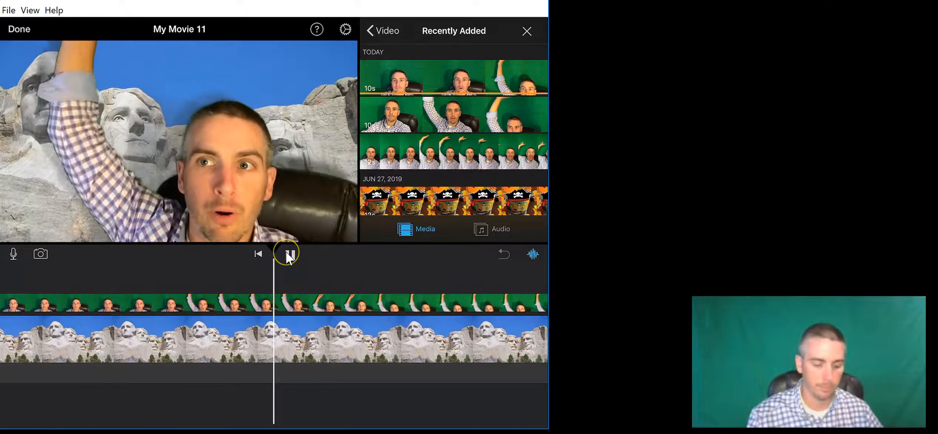
pyautogui.click(289, 253)
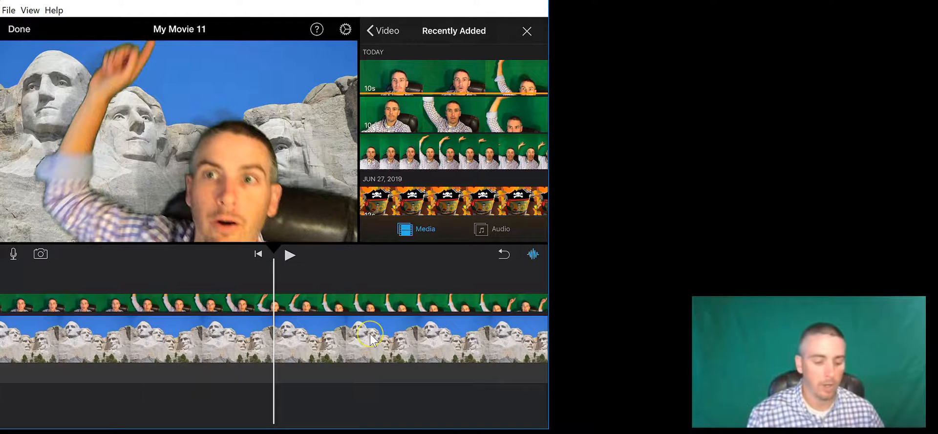
pyautogui.click(371, 338)
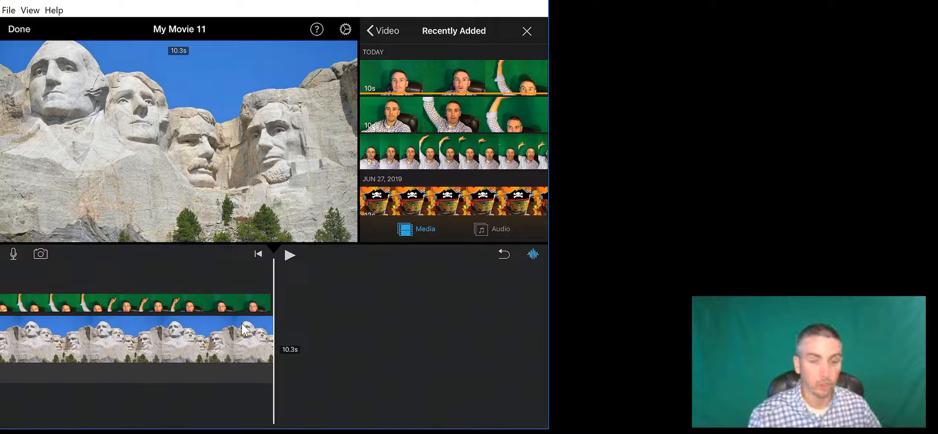
pyautogui.moveTo(216, 357)
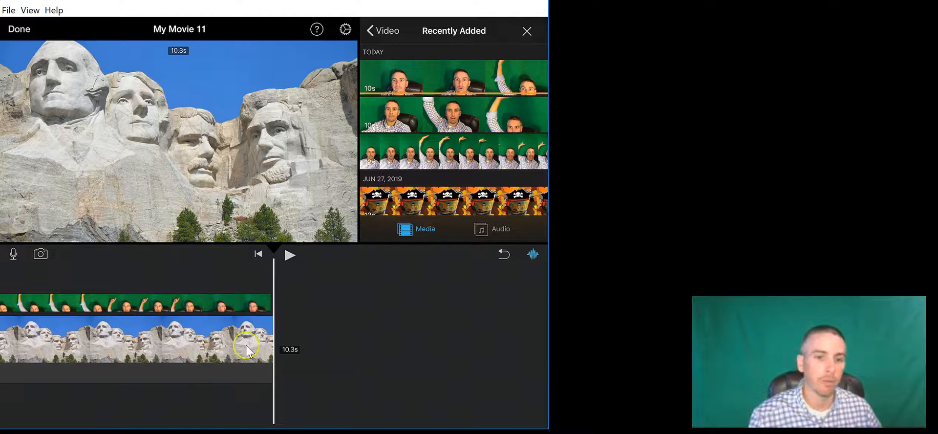
pyautogui.moveTo(251, 308)
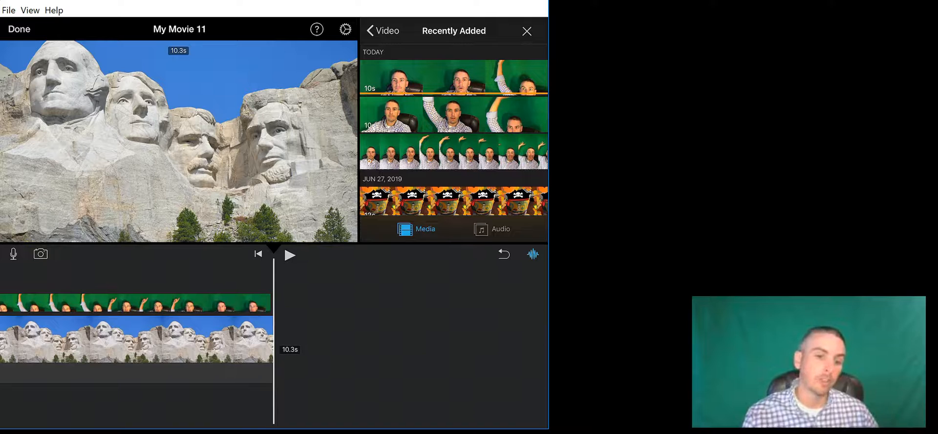
pyautogui.moveTo(275, 302)
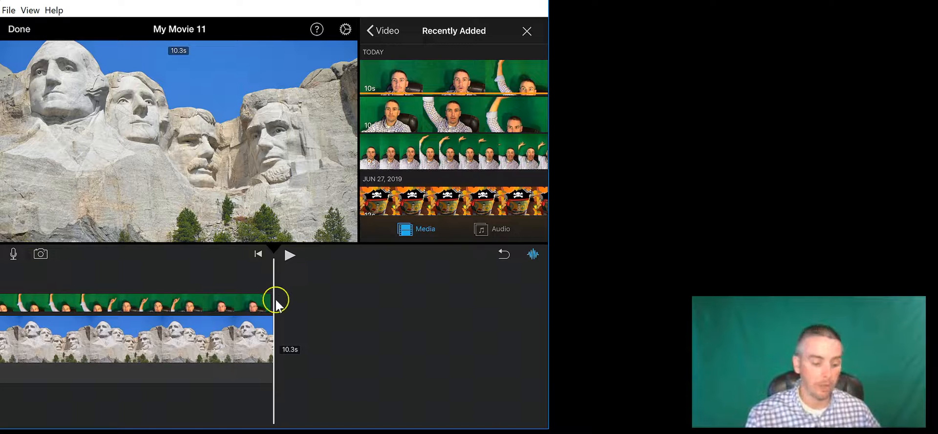
pyautogui.moveTo(278, 306)
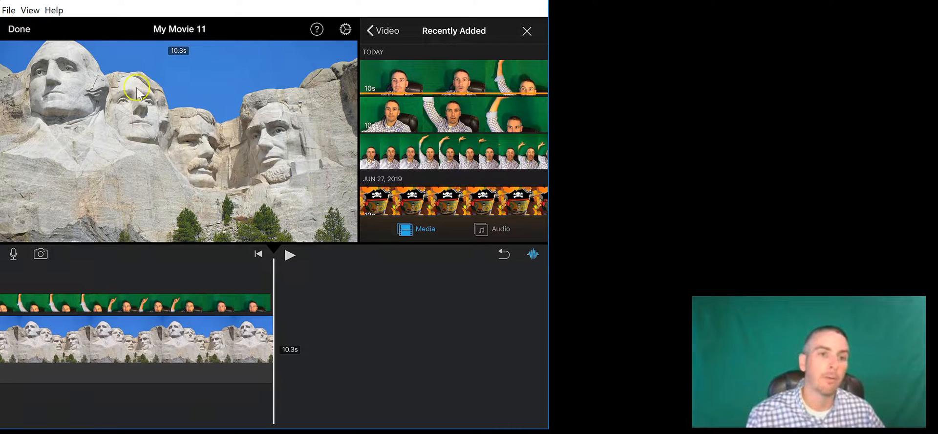
pyautogui.moveTo(19, 41)
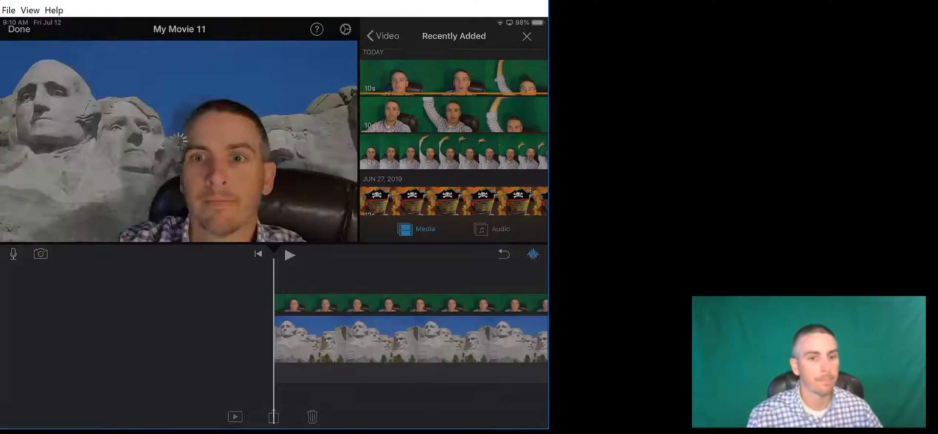
# Return to the project page and rename the project 'Mount Rushmore intro'
pyautogui.click(18, 29)
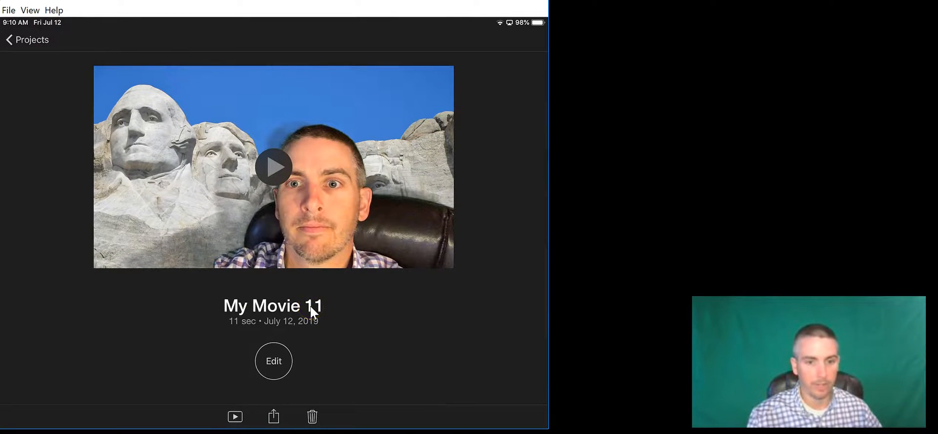
pyautogui.click(272, 306)
pyautogui.write('Mount rush')
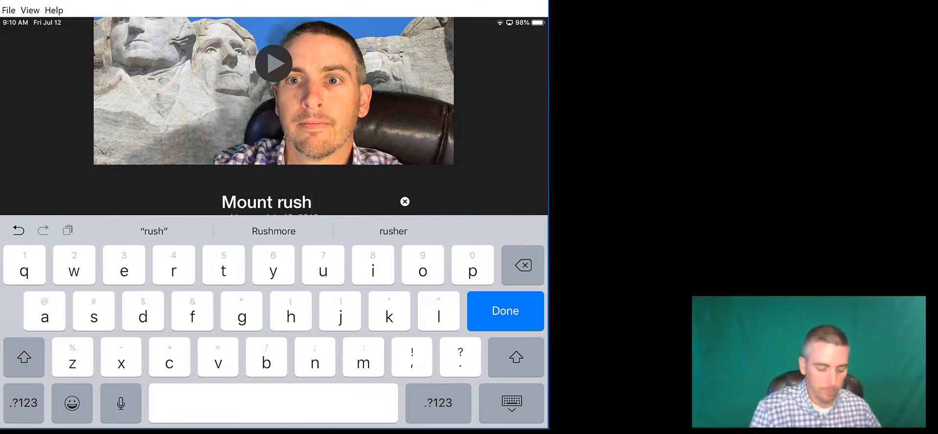
pyautogui.click(274, 231)
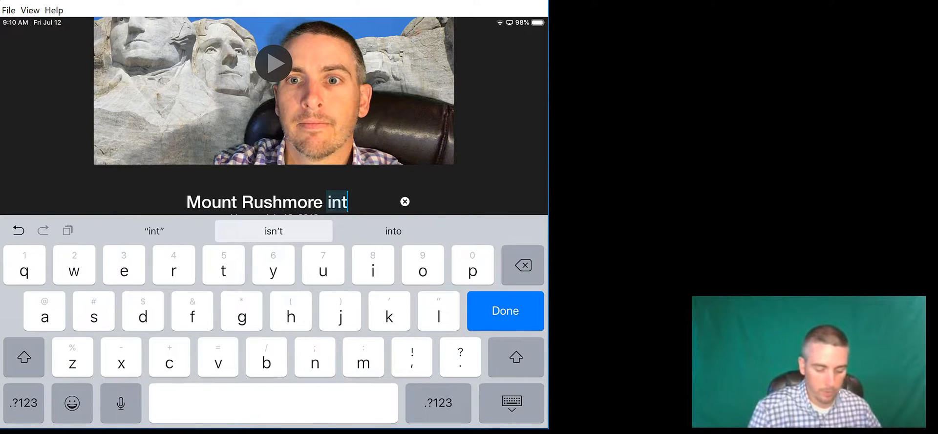
pyautogui.write('o')
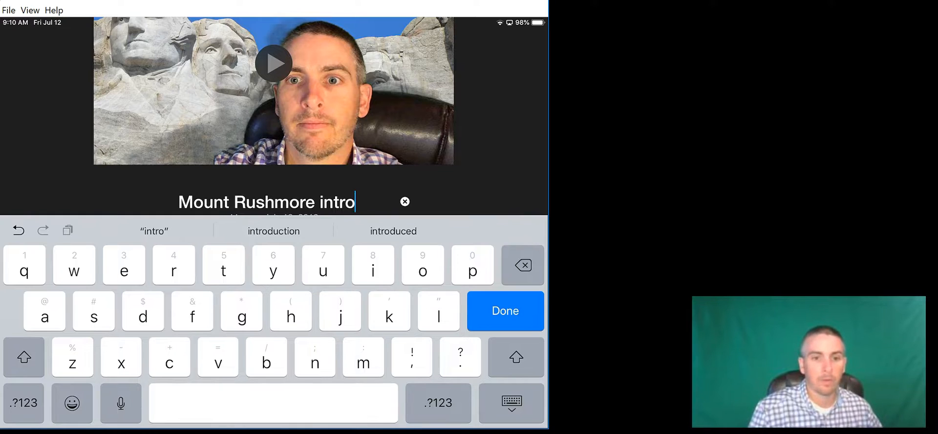
pyautogui.click(504, 311)
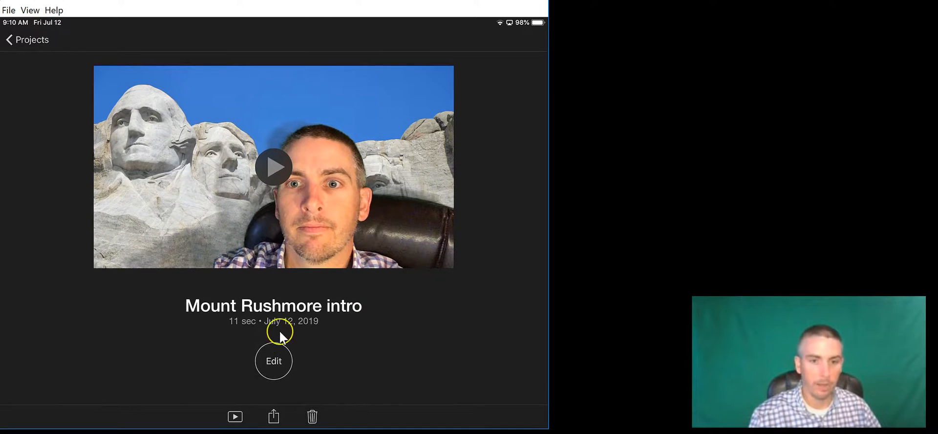